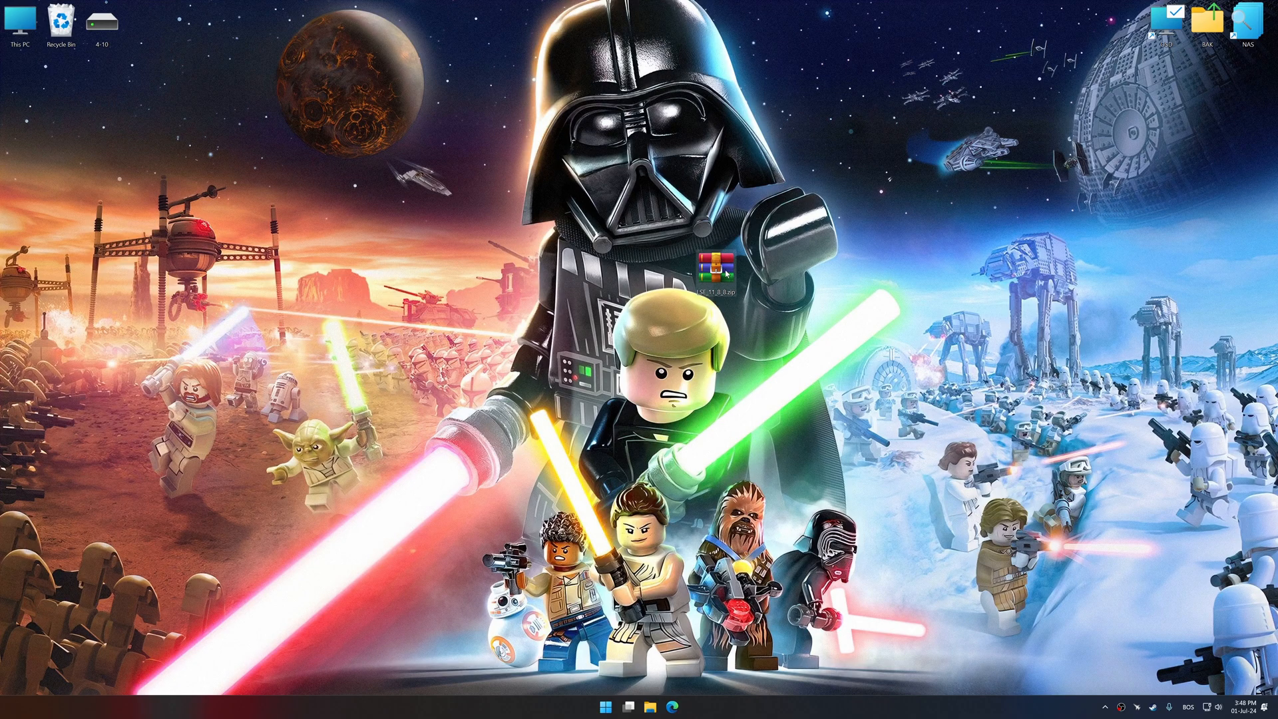
# Run the Low Specs Experience installer and accept the license agreement.
pyautogui.doubleClick(713, 263)
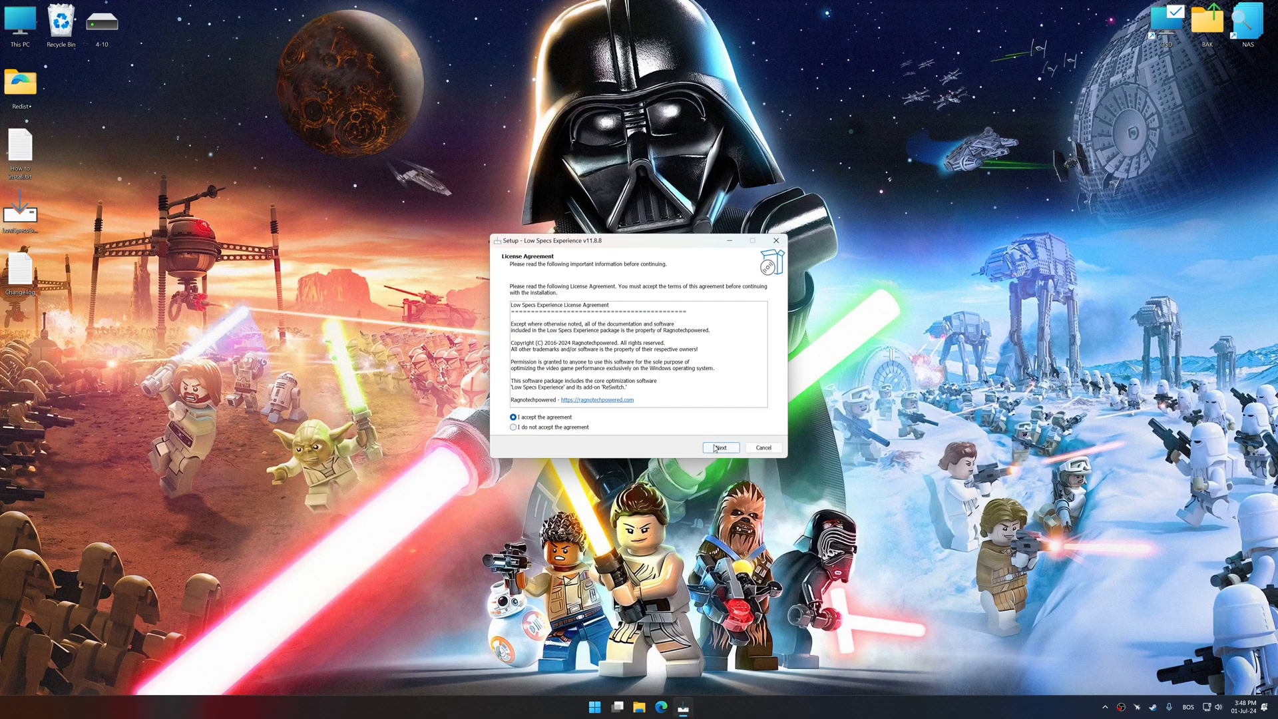
pyautogui.click(719, 448)
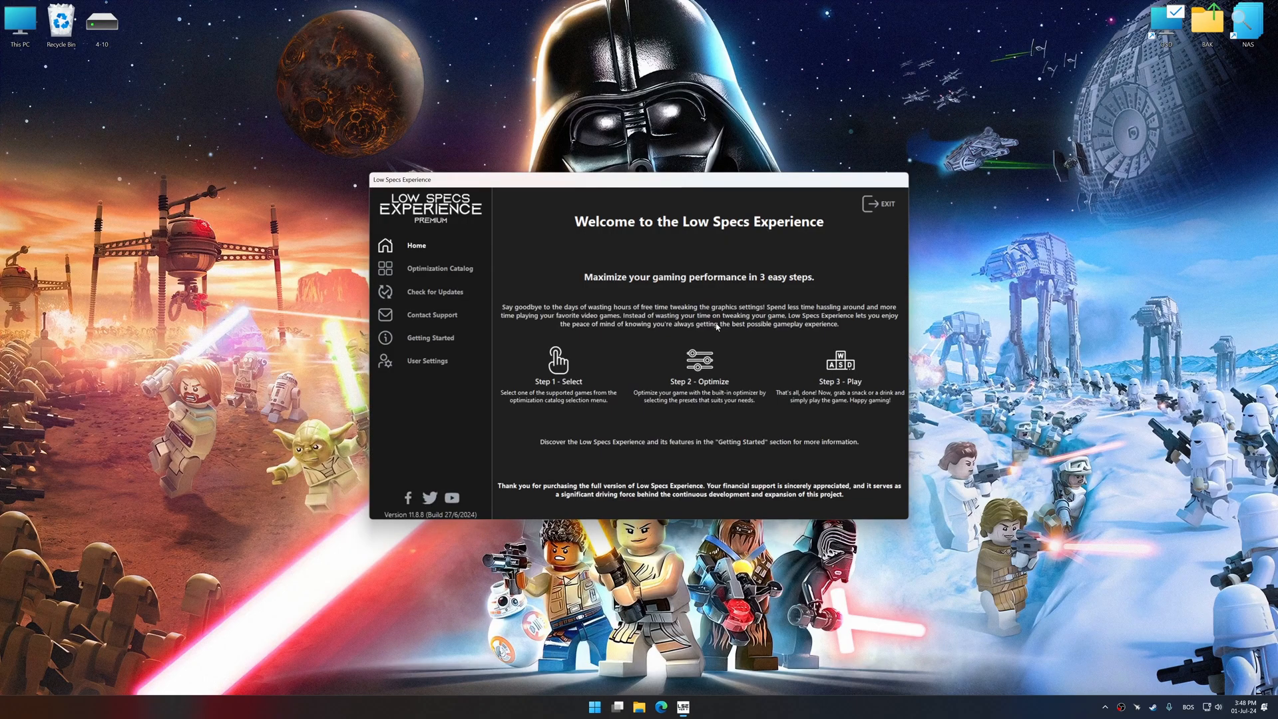
# From the Optimization Catalog, pick LEGO Star Wars: The Skywalker Saga on the Steam platform.
pyautogui.click(440, 267)
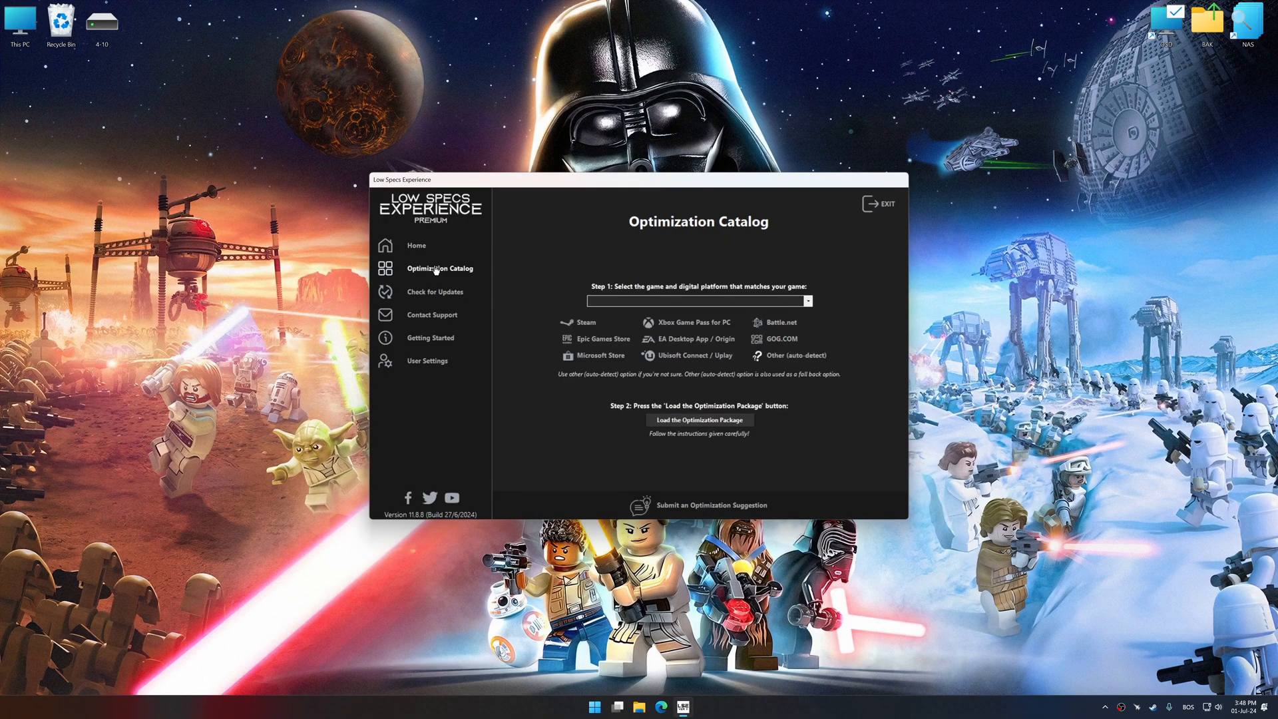
pyautogui.moveTo(593, 328)
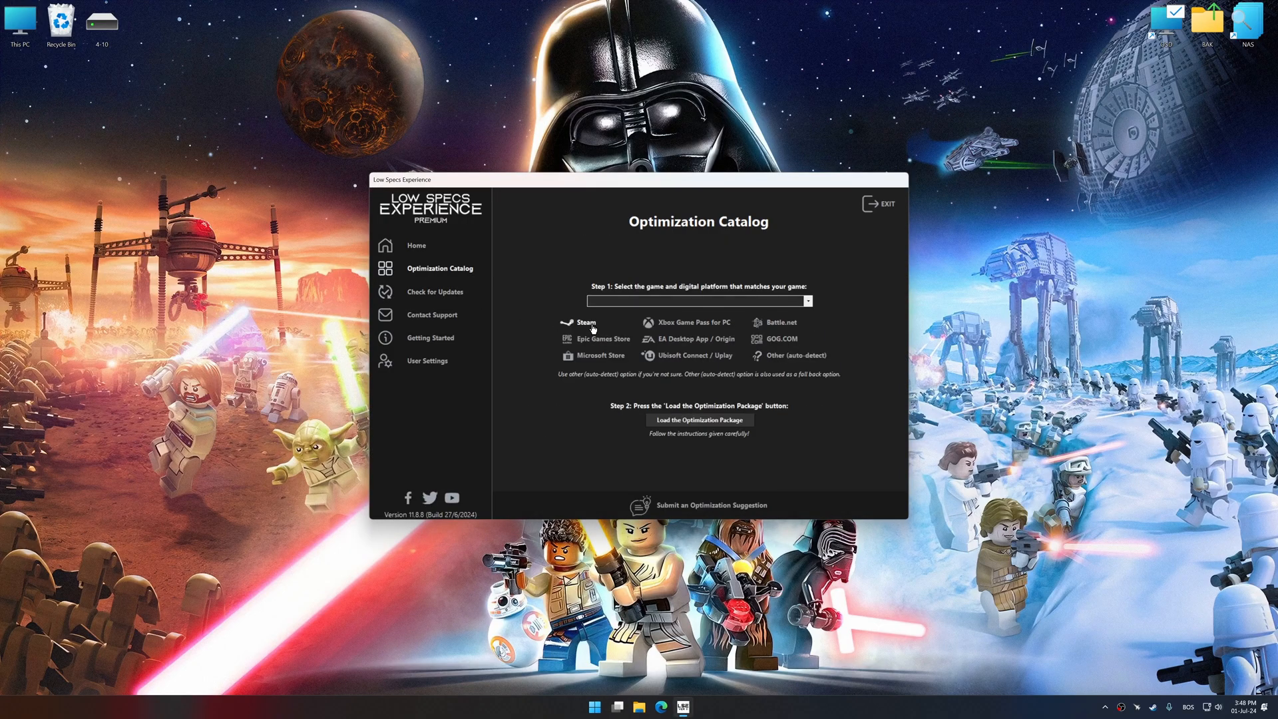
pyautogui.click(805, 301)
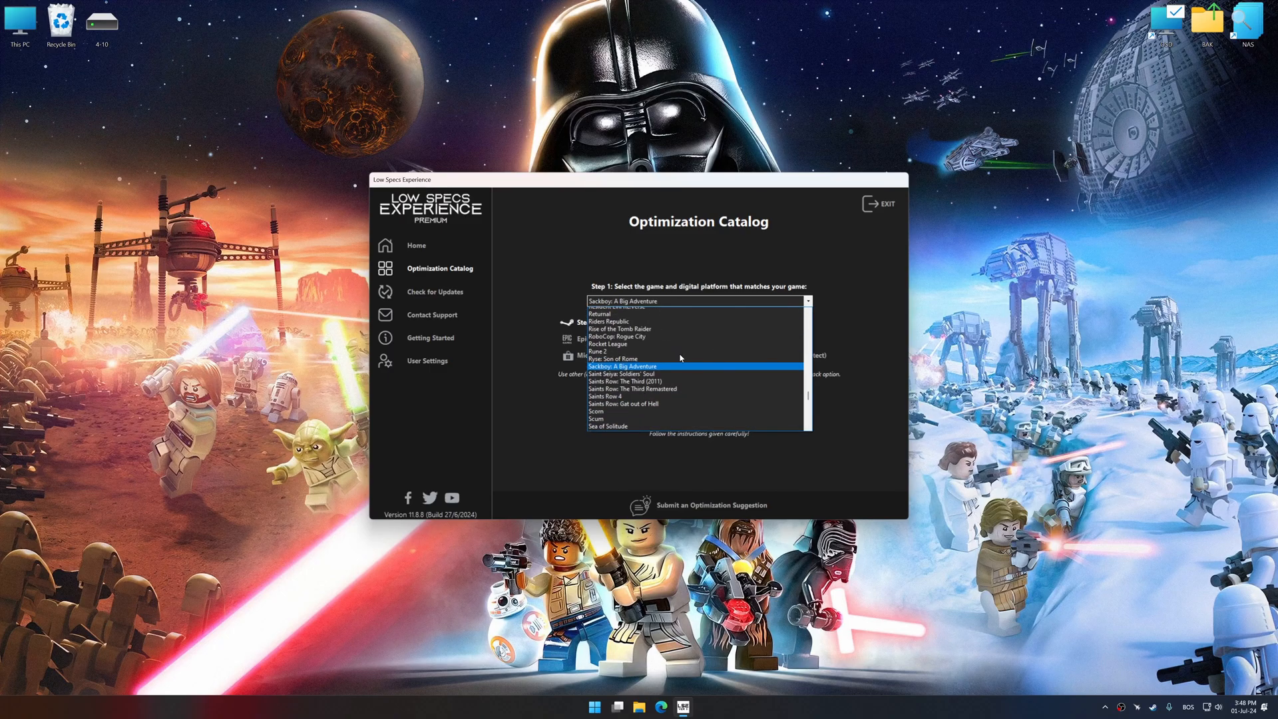
pyautogui.scroll(-3)
pyautogui.write('League of Legends')
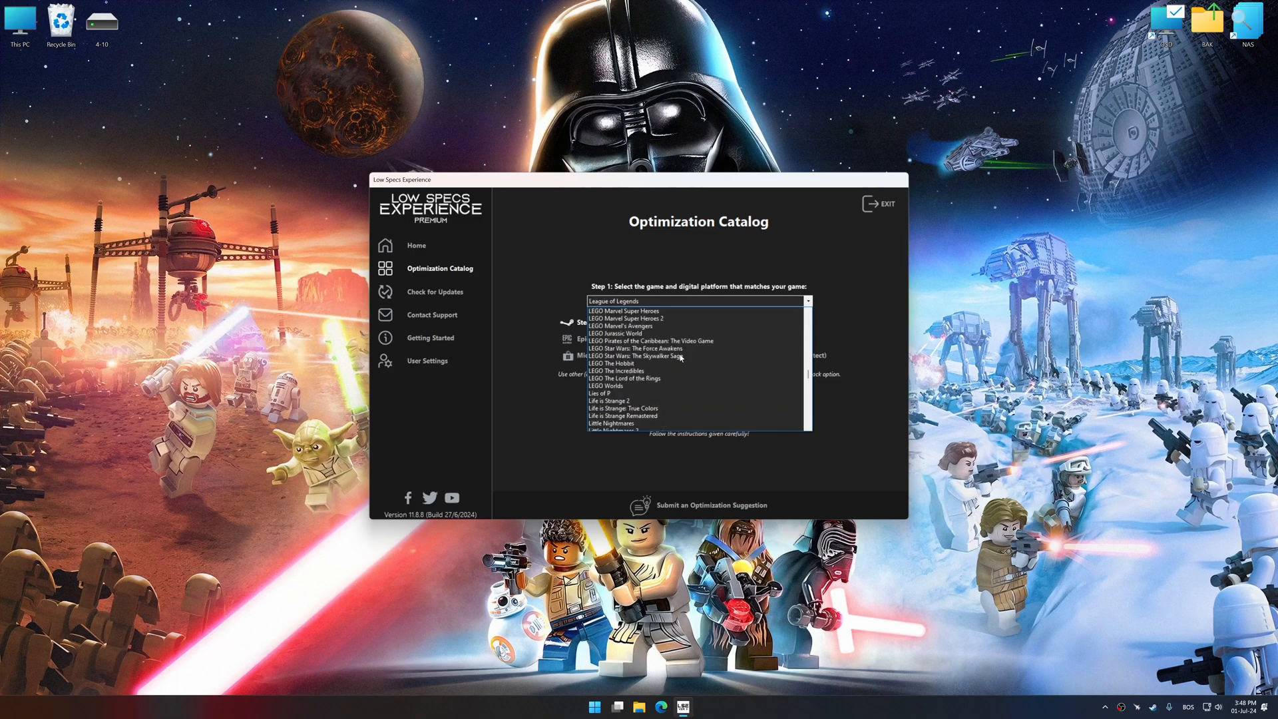
pyautogui.click(644, 355)
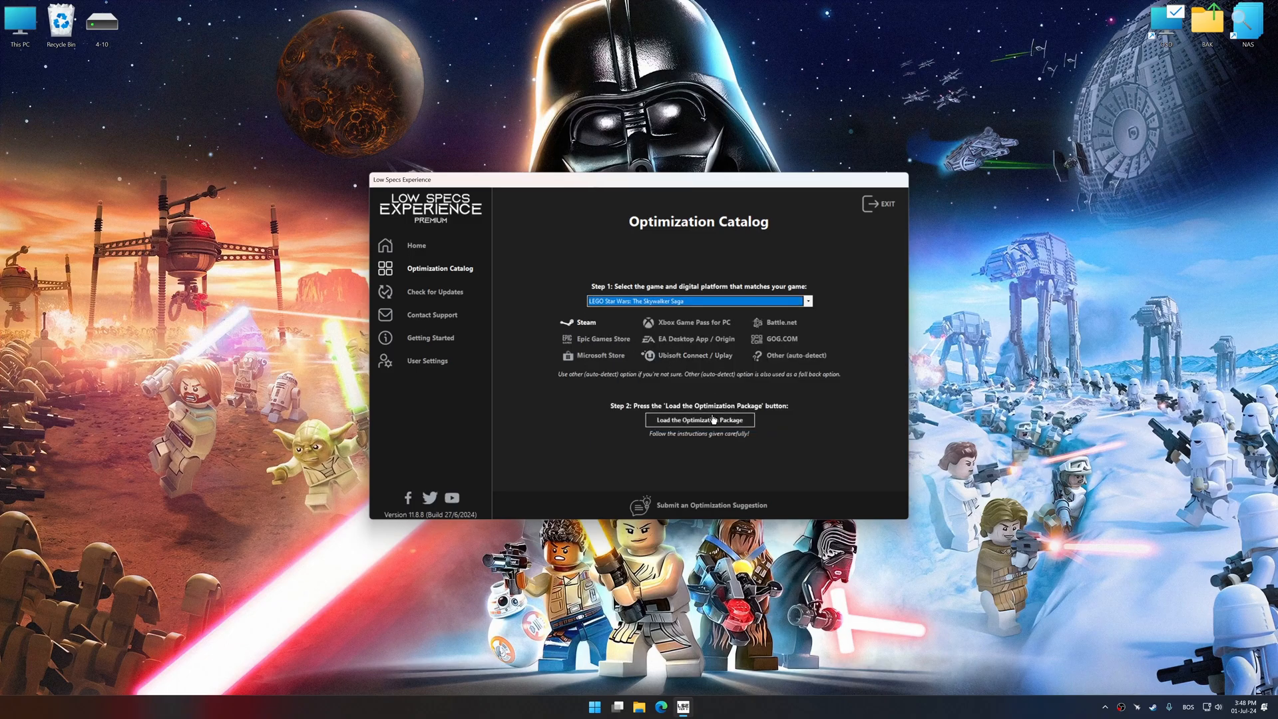
# Load the game's optimization package and acknowledge the supported-version notice.
pyautogui.click(699, 419)
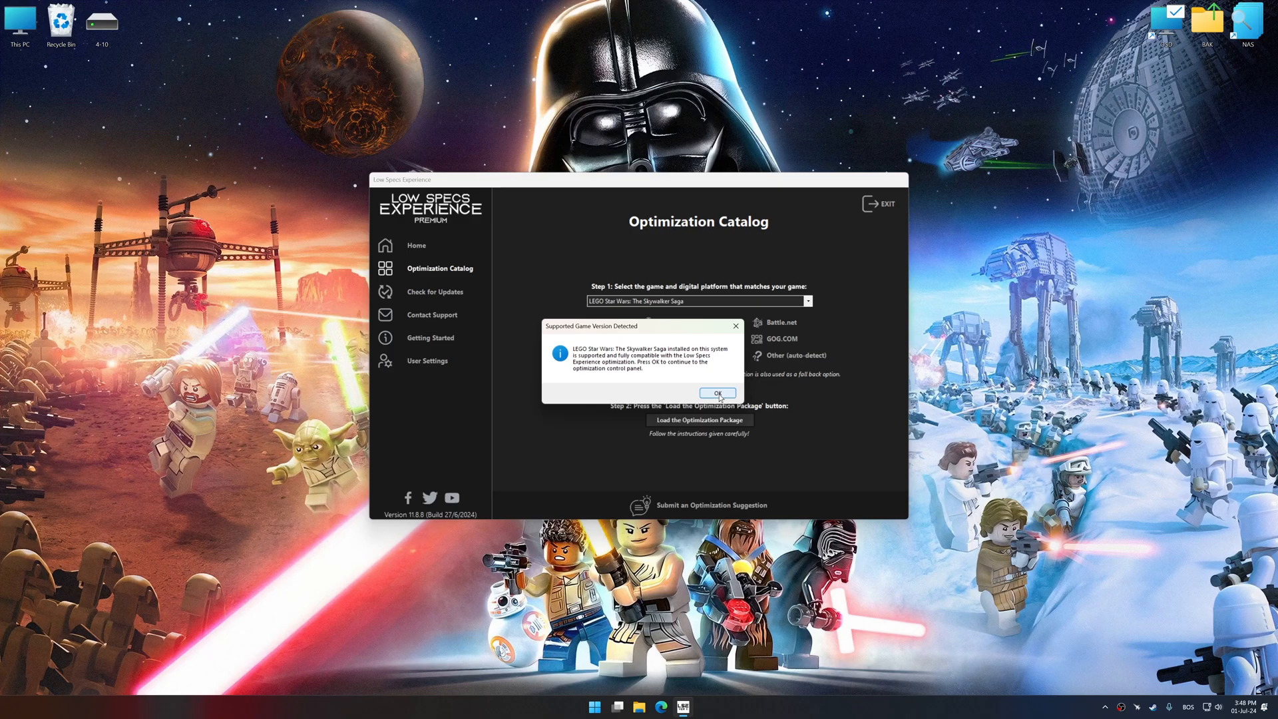
pyautogui.click(716, 391)
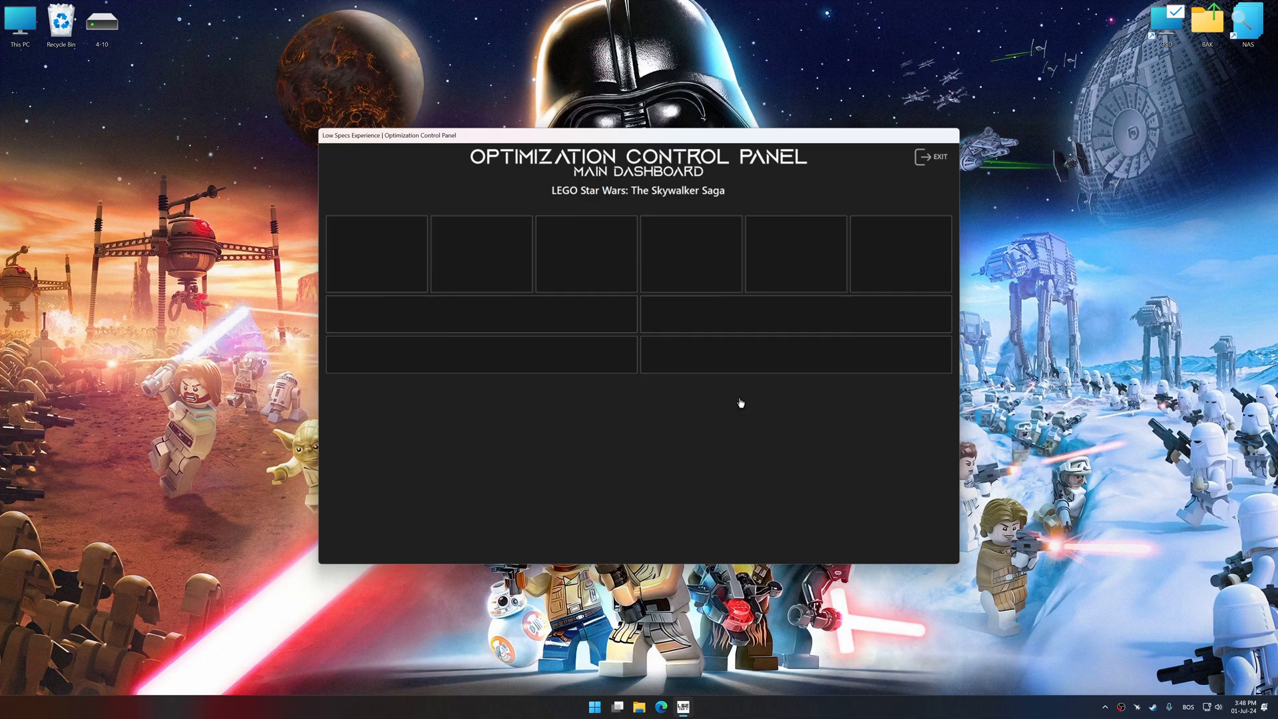
# Apply the Balanced optimized-settings preset at 3840 x 2160 resolution.
pyautogui.click(640, 400)
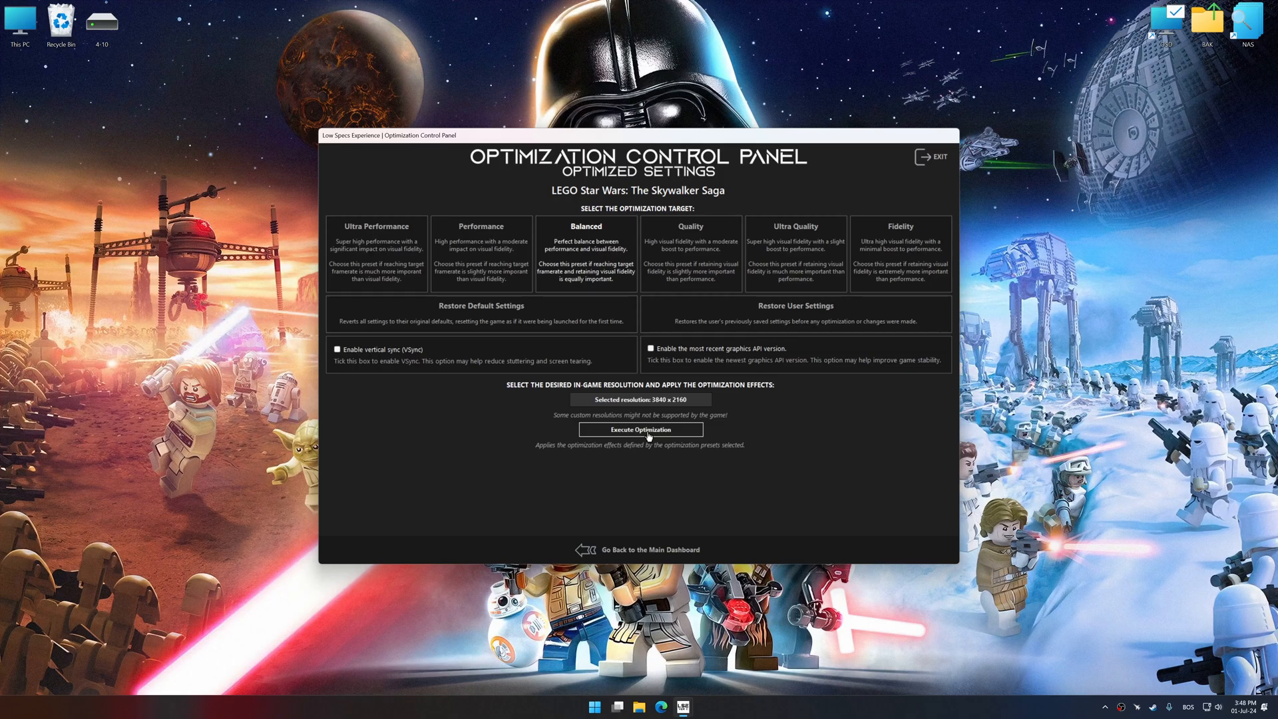
pyautogui.click(640, 430)
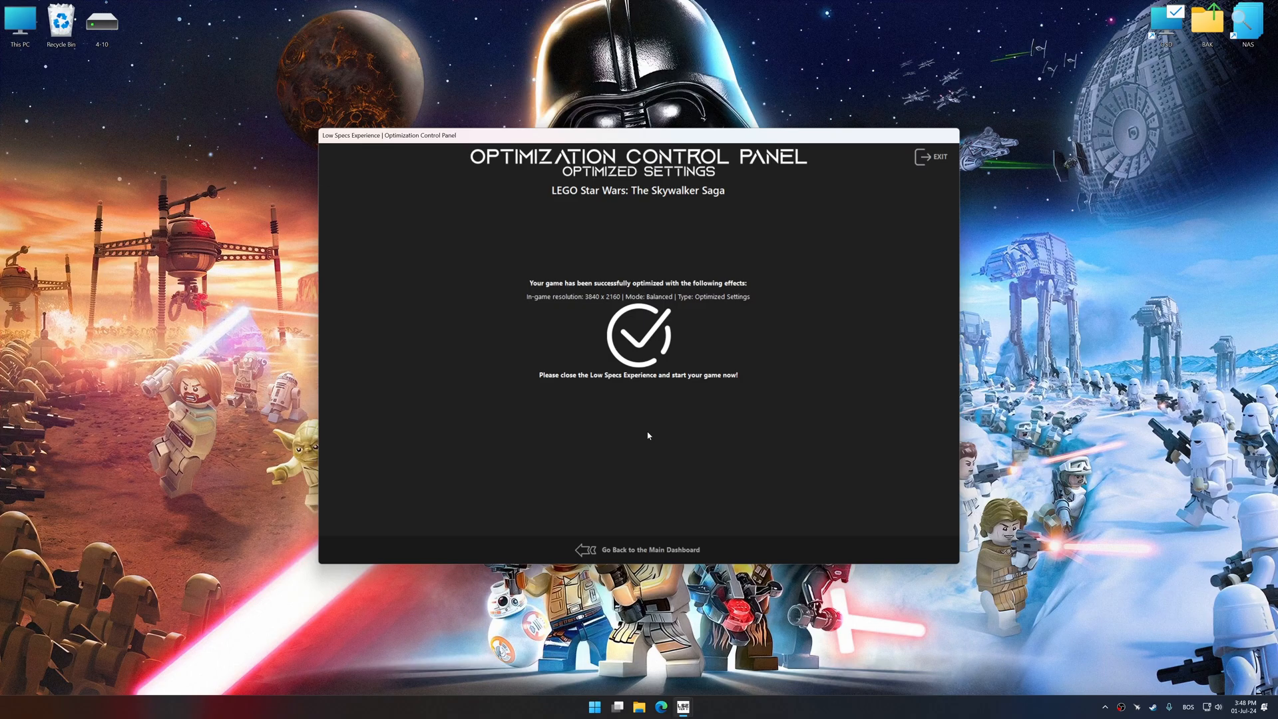
# From the main dashboard, restore the game's original user settings via Optimized Settings.
pyautogui.click(649, 550)
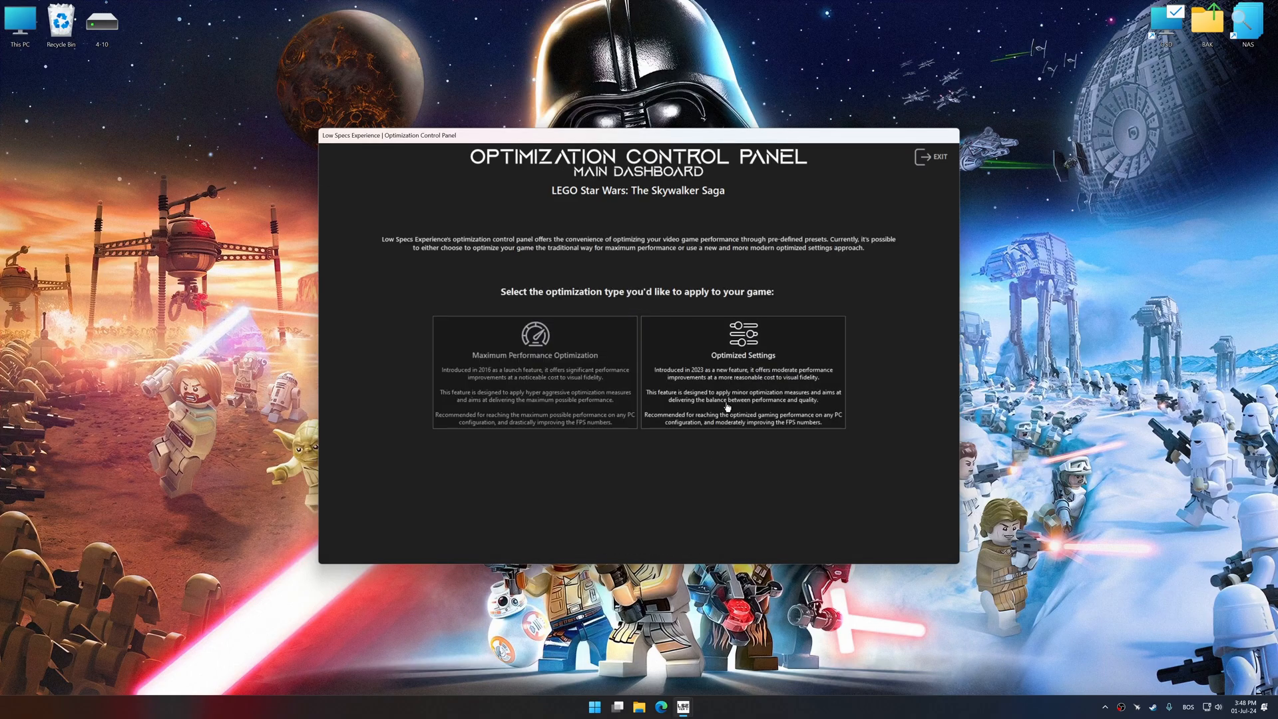
pyautogui.click(742, 357)
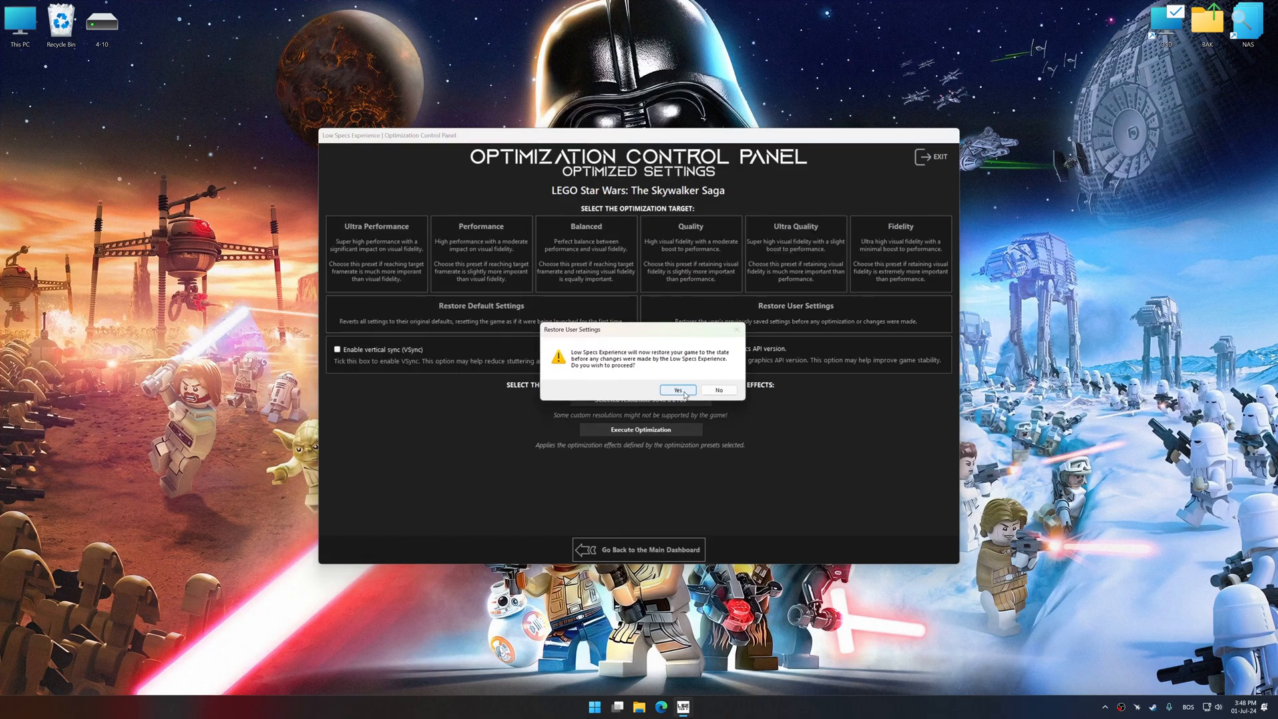
pyautogui.click(676, 390)
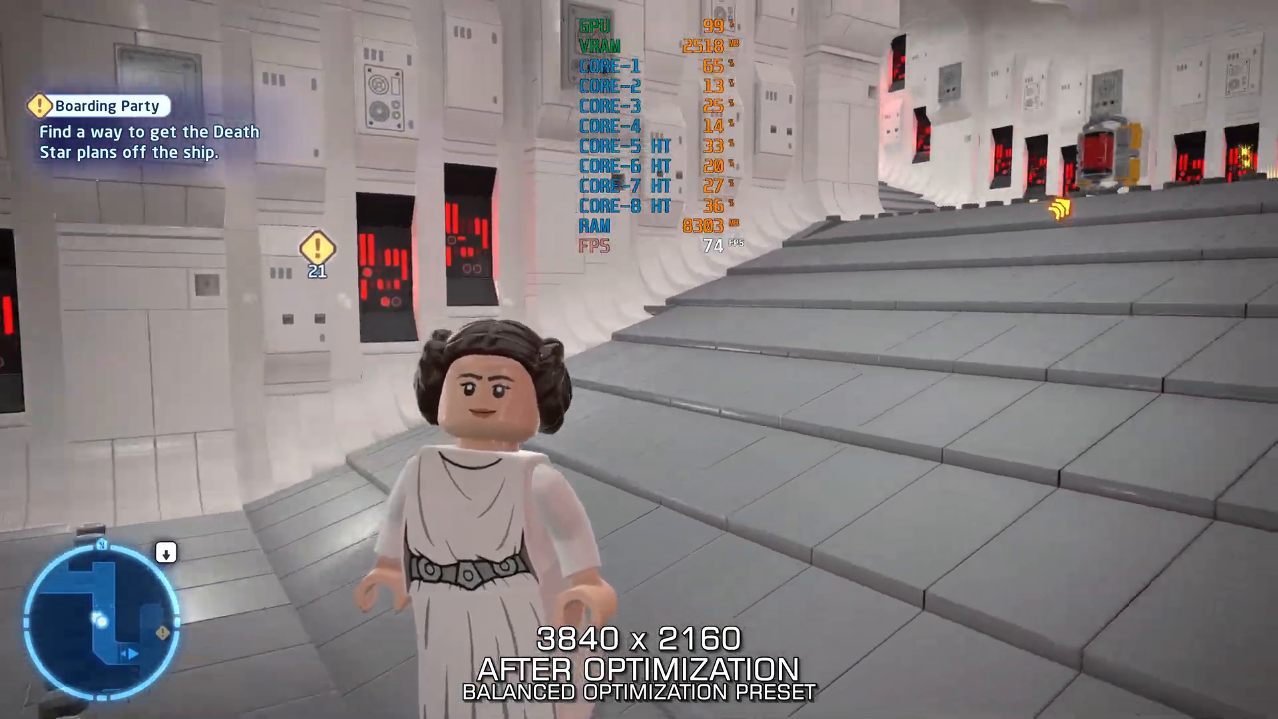
# Run Leia forward through the ship corridor, the door ahead, and into the next room.
pyautogui.press('w')
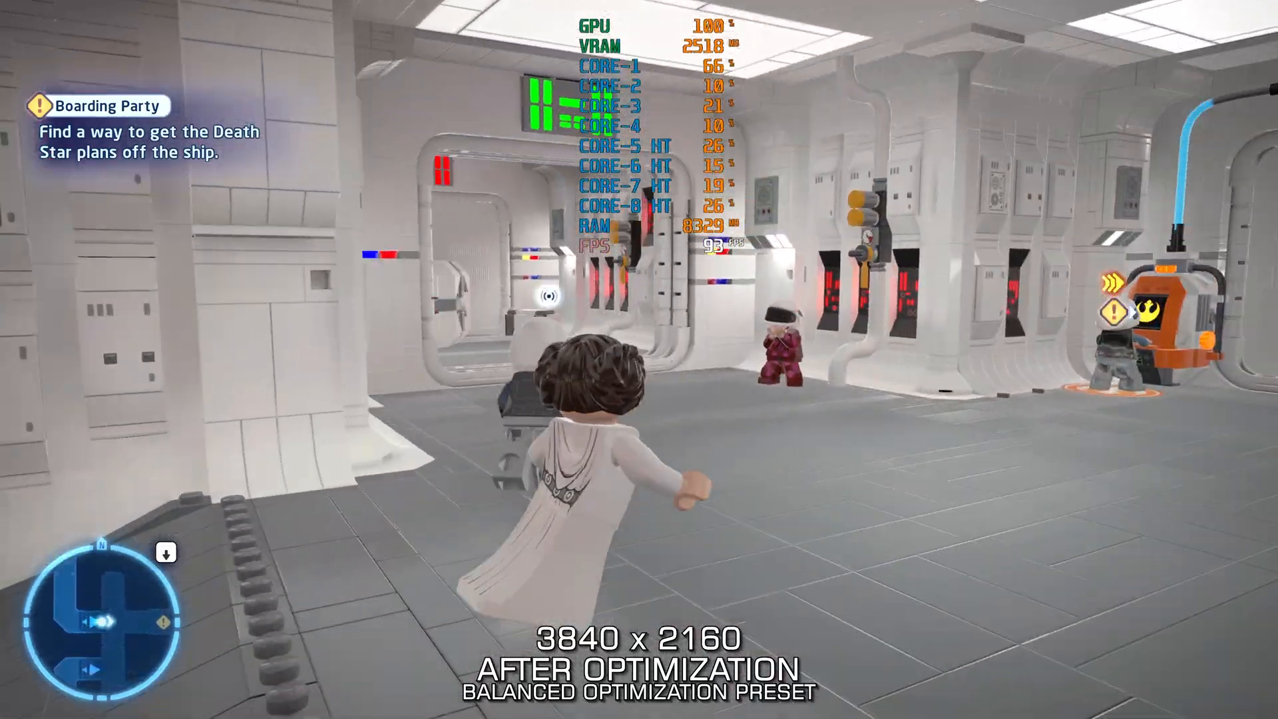
pyautogui.press('w')
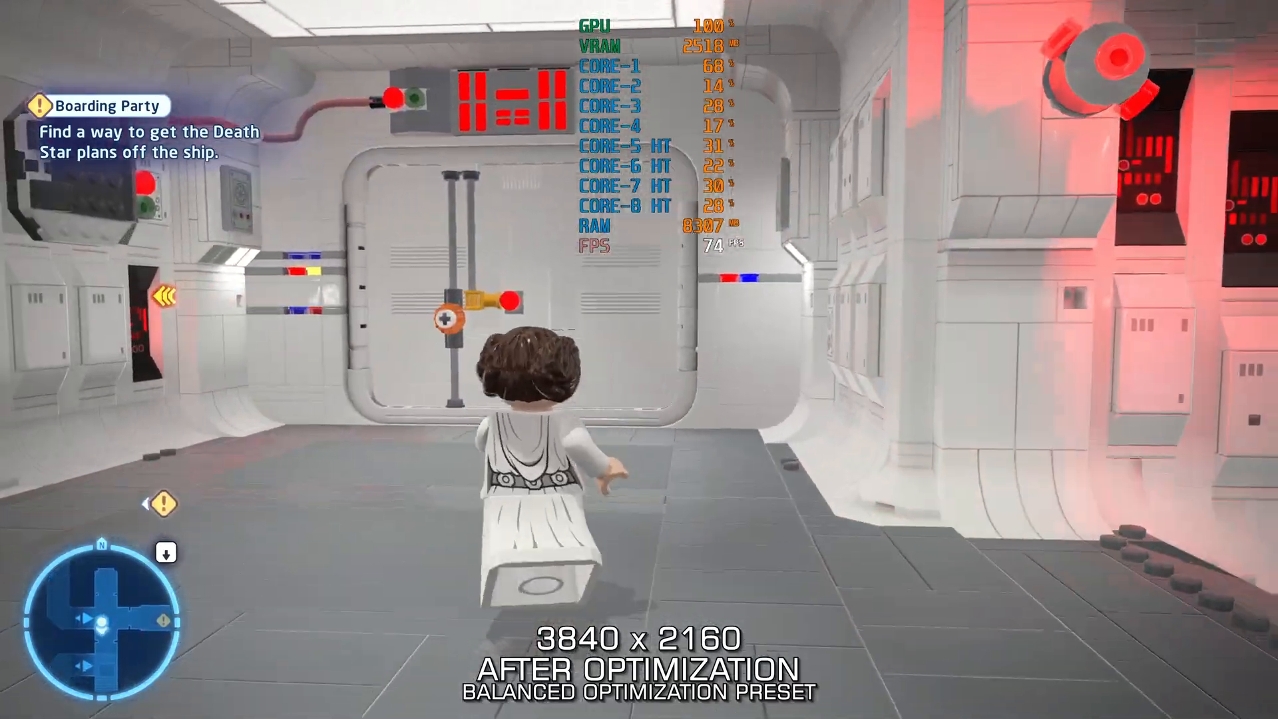
pyautogui.press('w')
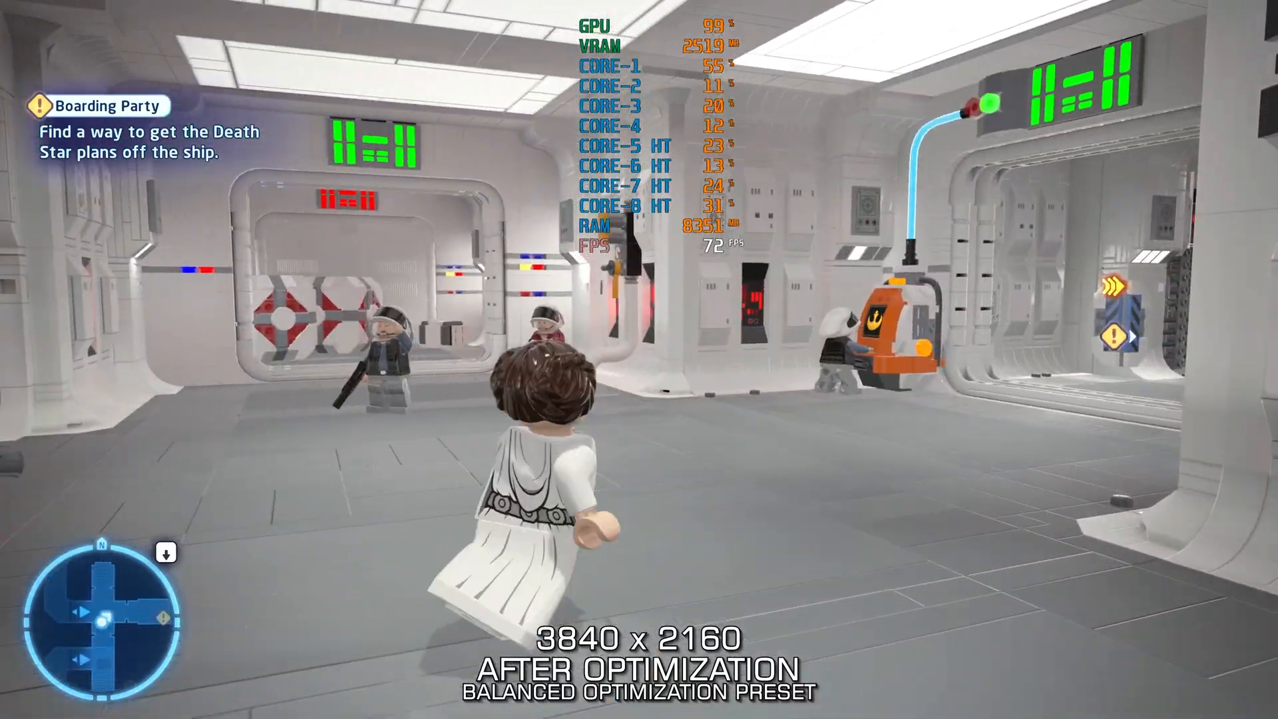